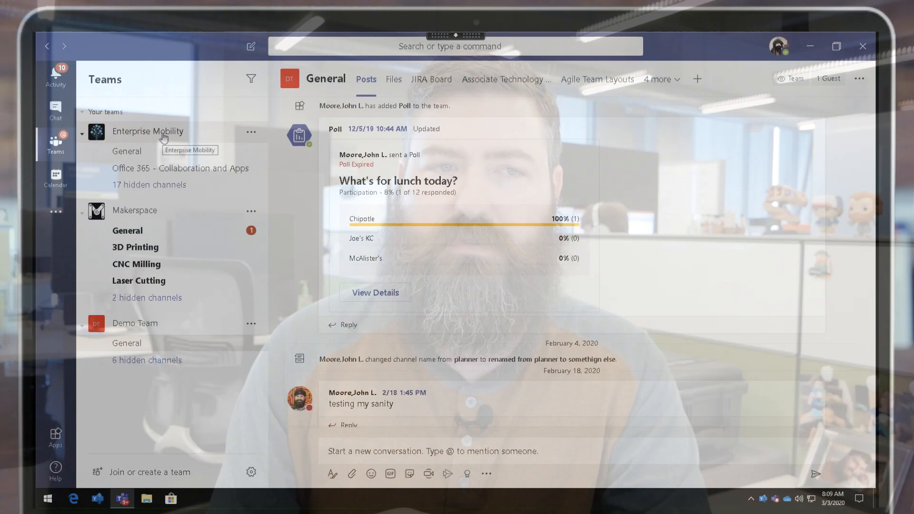
click(251, 132)
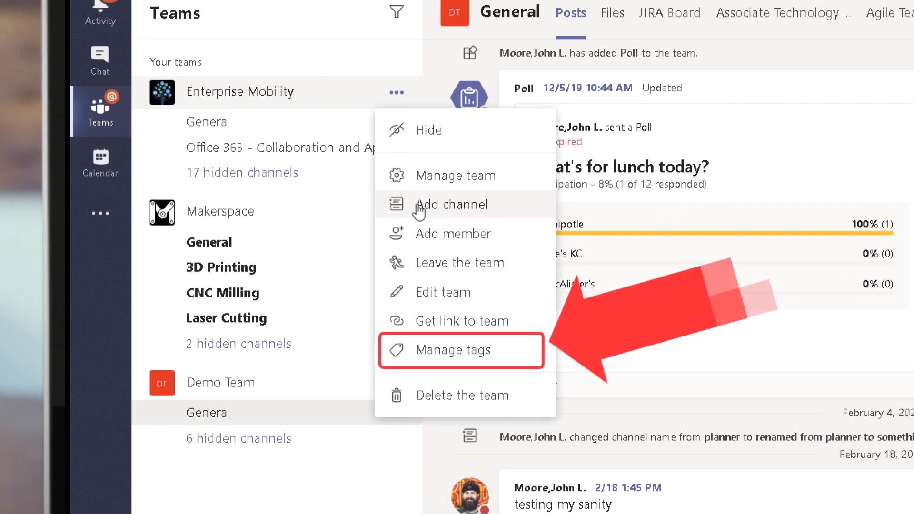
mouse_move(446, 357)
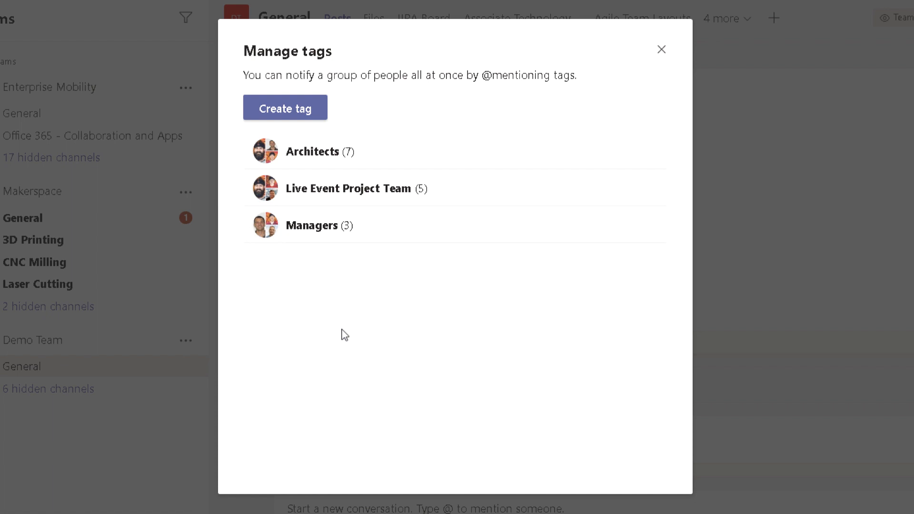
mouse_move(332, 180)
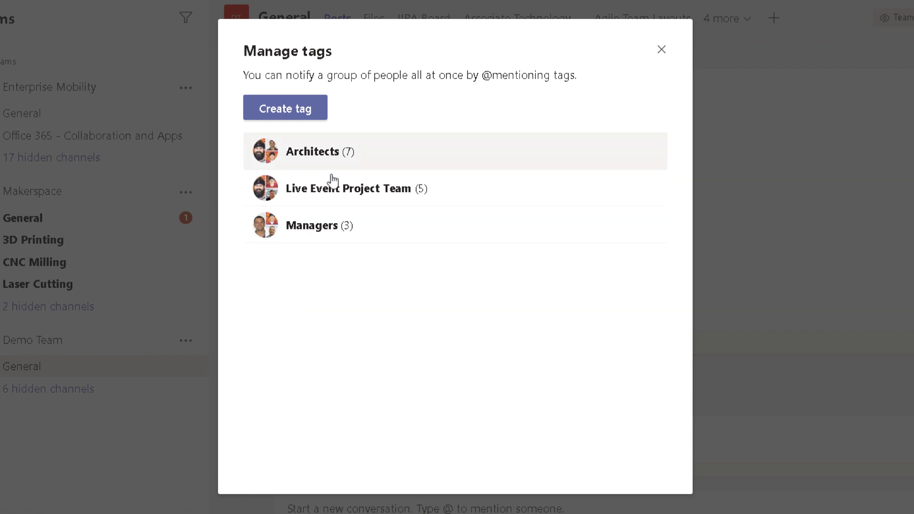
mouse_move(340, 233)
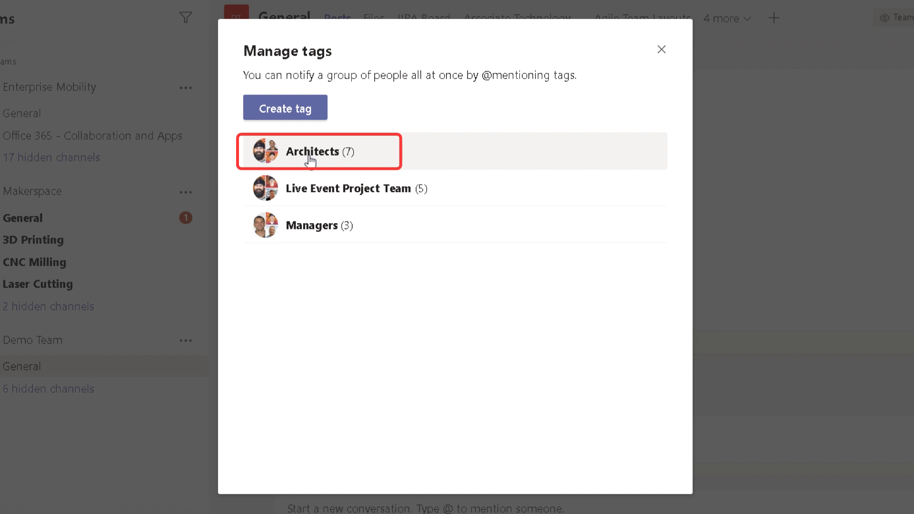
mouse_move(307, 226)
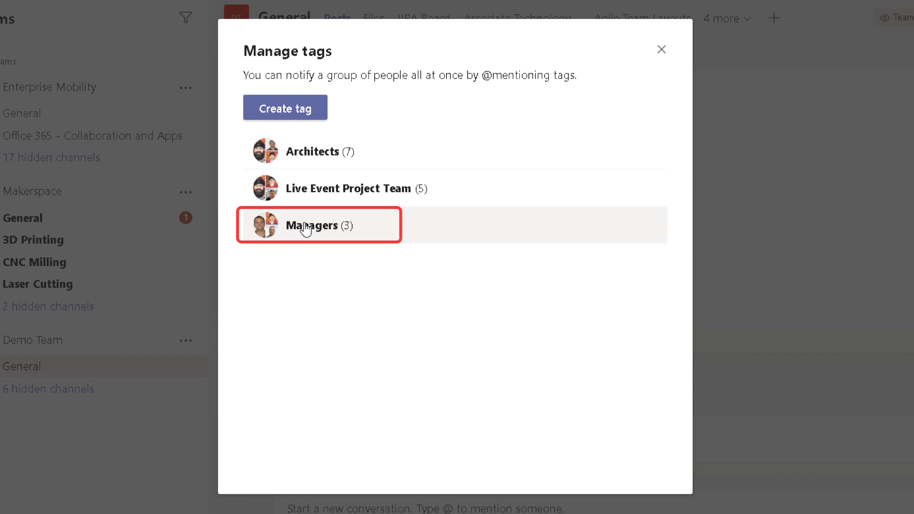
mouse_move(314, 236)
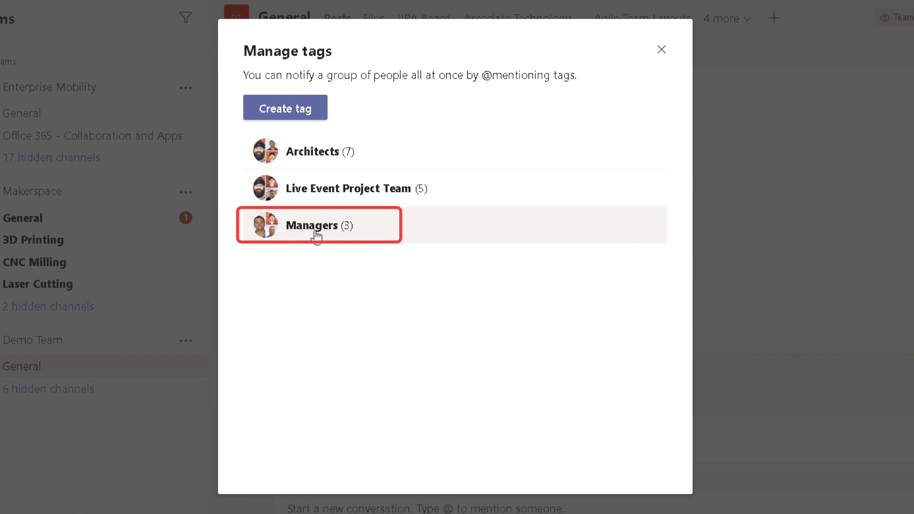
mouse_move(336, 188)
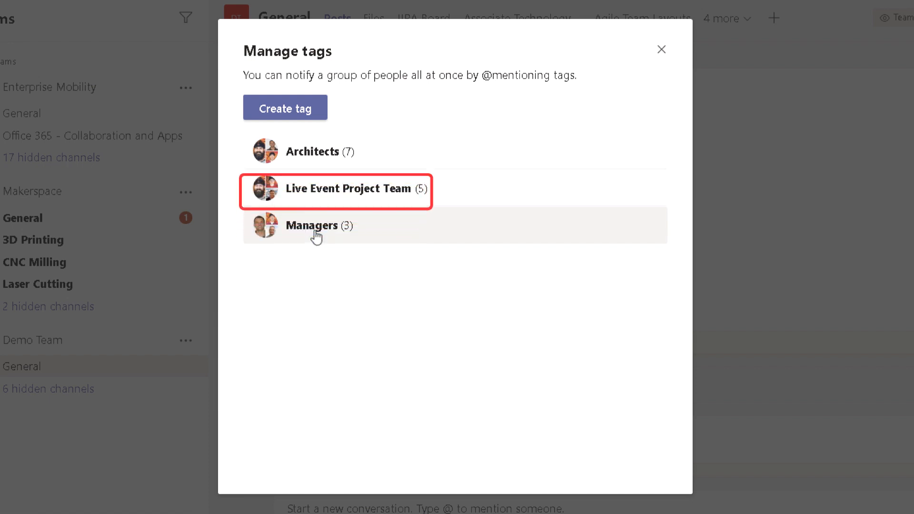
mouse_move(400, 197)
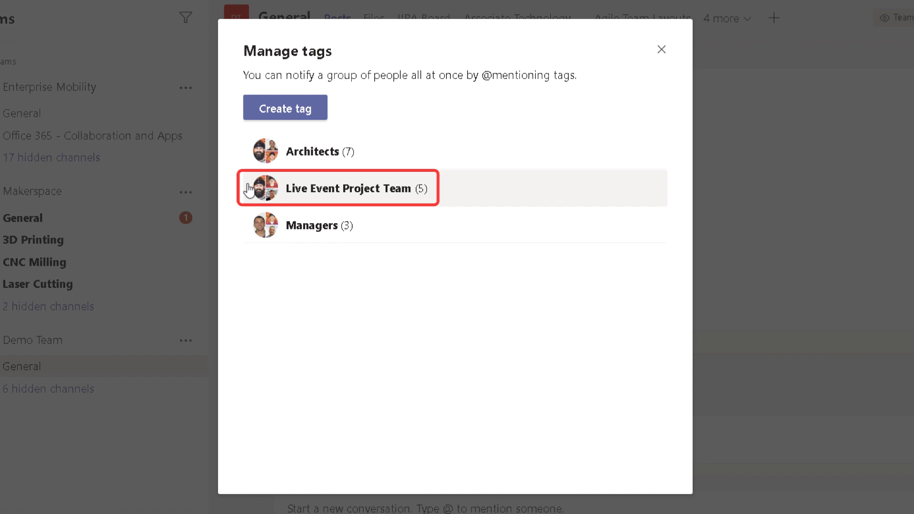
mouse_move(393, 203)
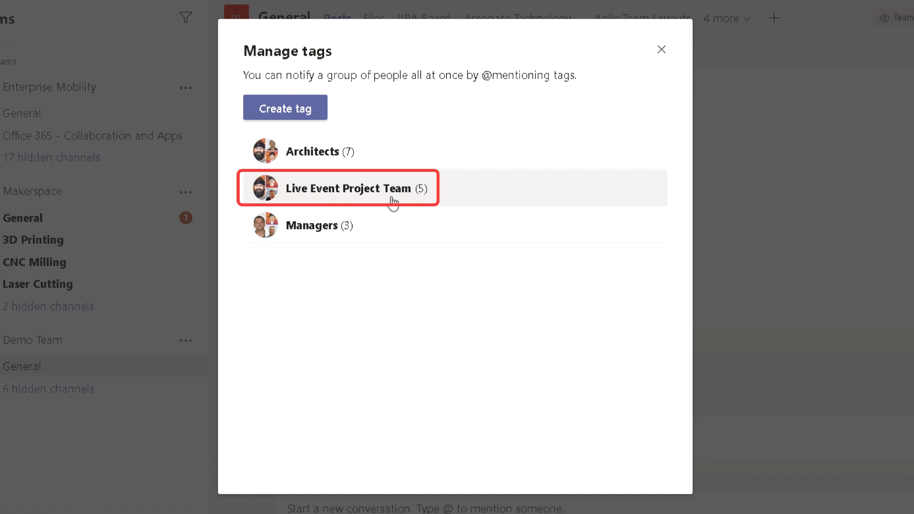
click(348, 188)
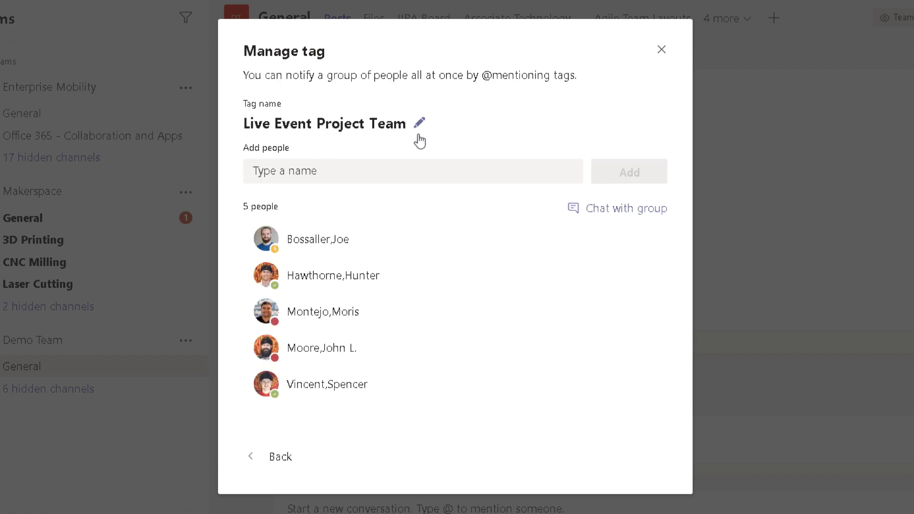
mouse_move(341, 240)
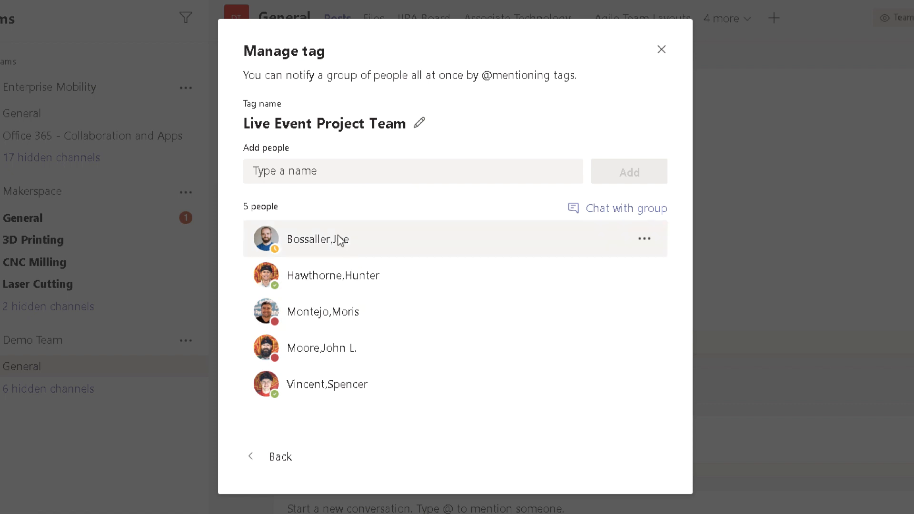
mouse_move(494, 390)
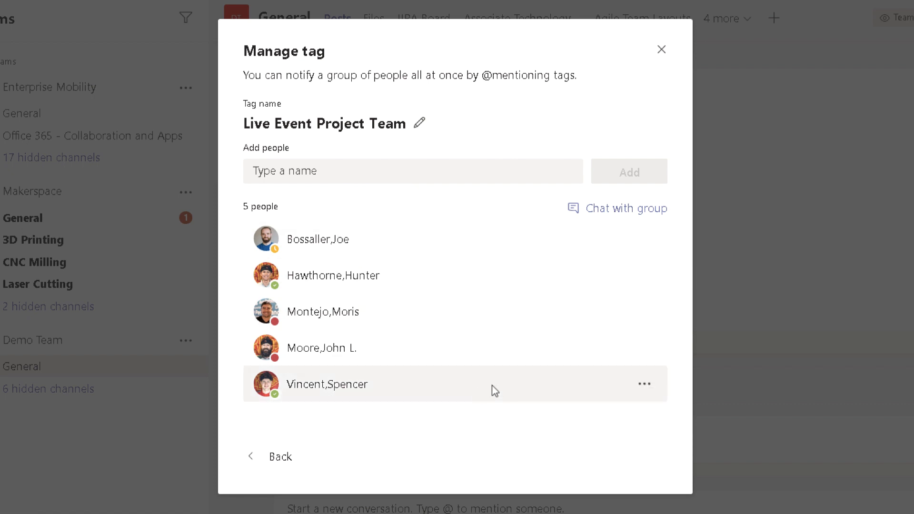
click(662, 49)
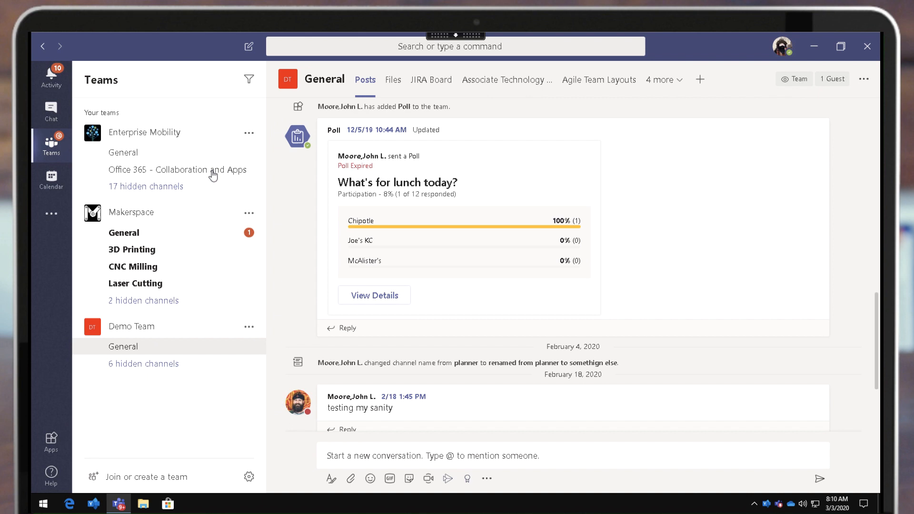
click(179, 169)
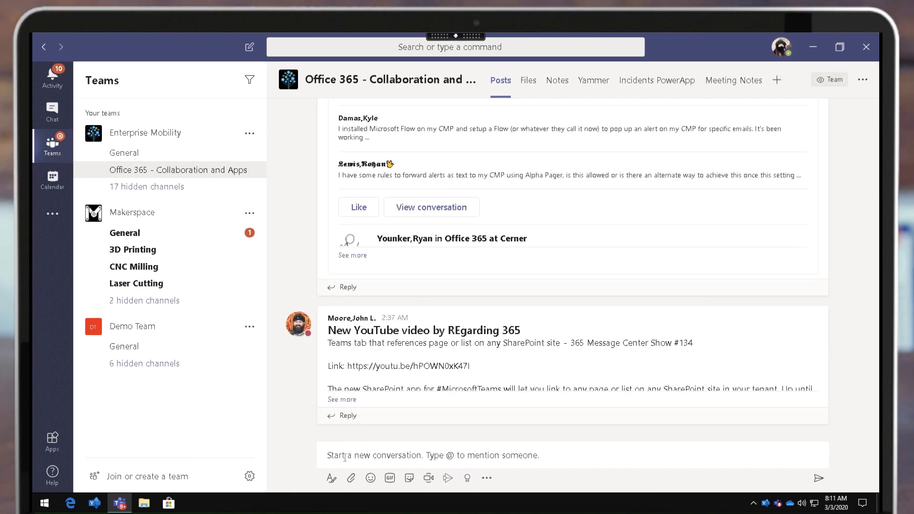
text(@live)
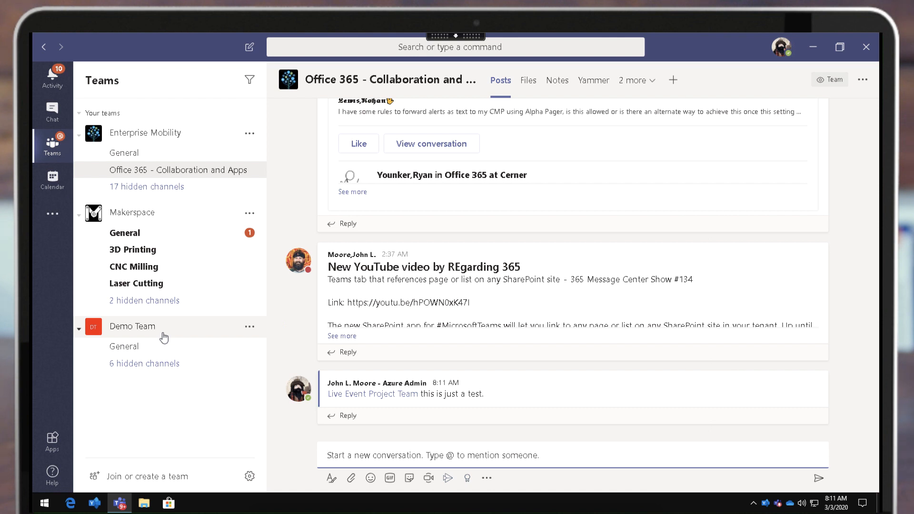
Step: Start a new Demo Team tag named 'Project Team'
click(408, 455)
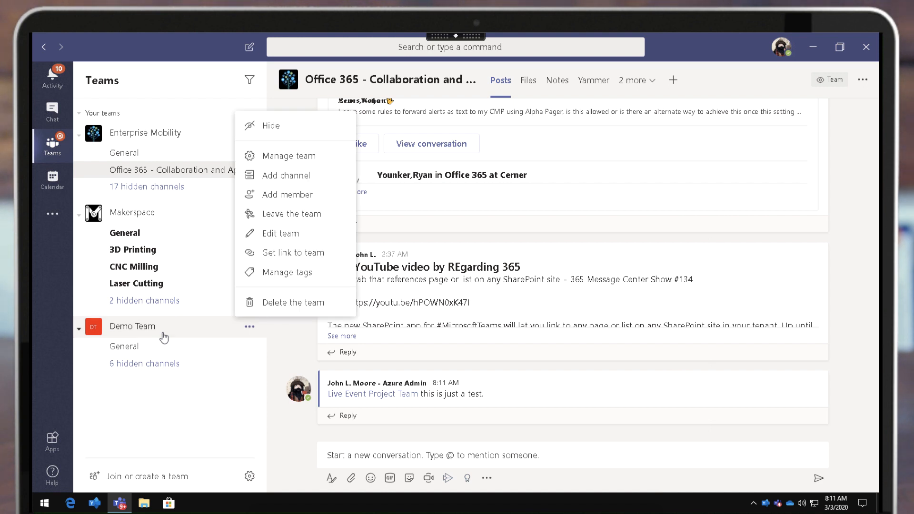
mouse_move(146, 331)
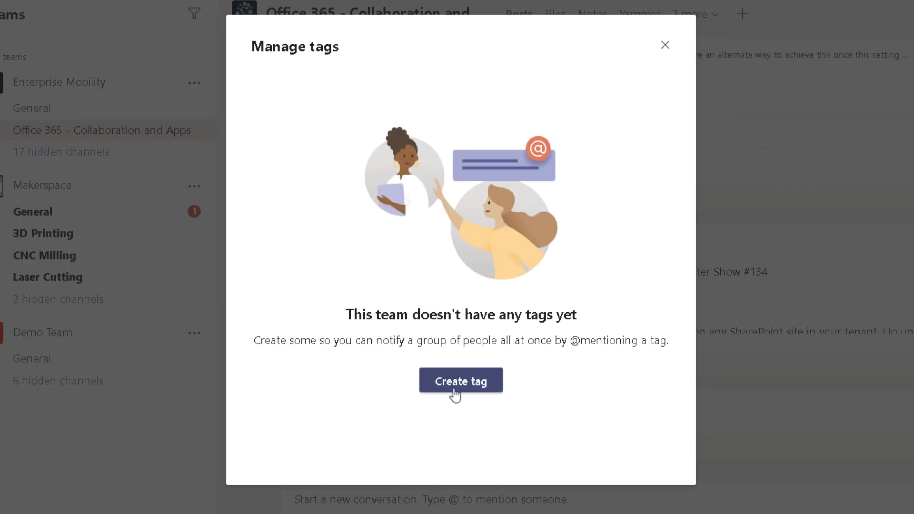
click(460, 381)
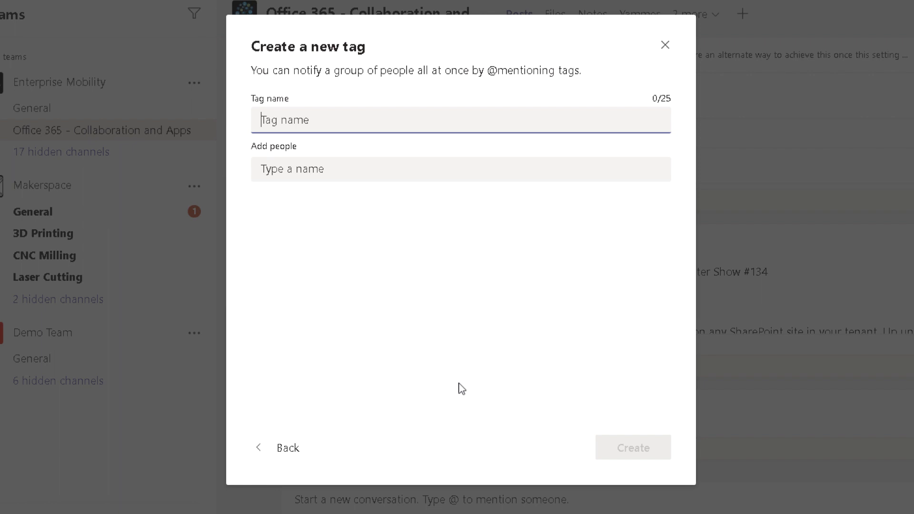
text(P)
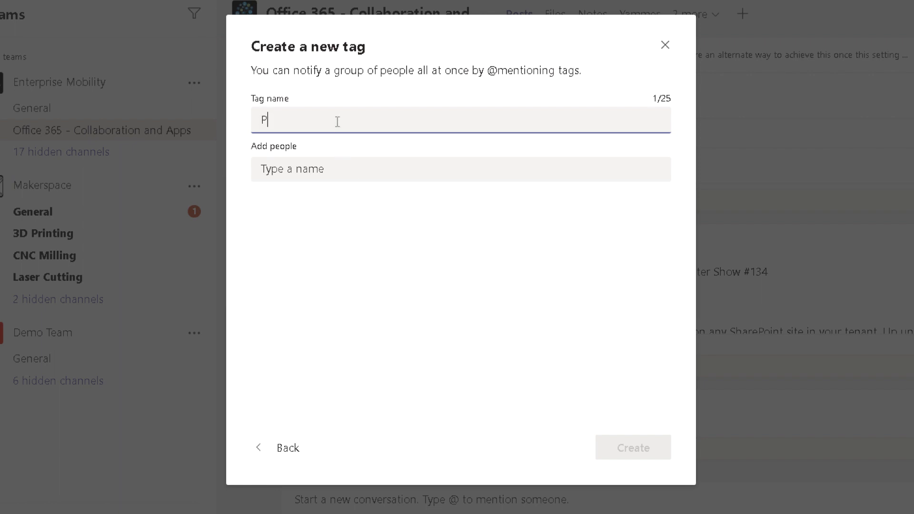
text(roject Team)
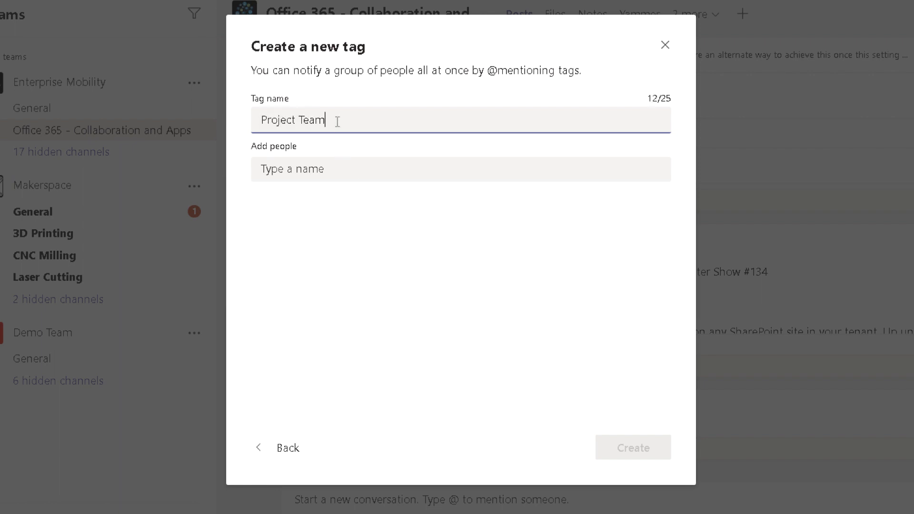
click(460, 169)
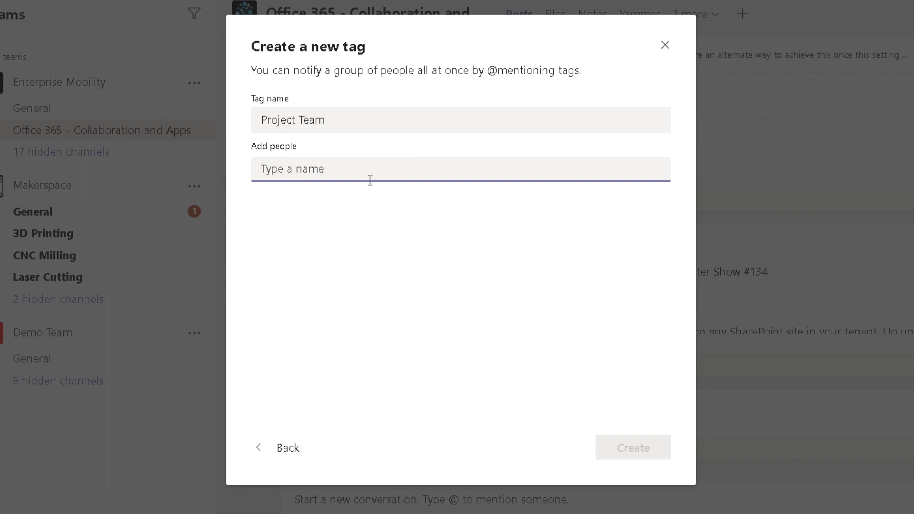
text(bub)
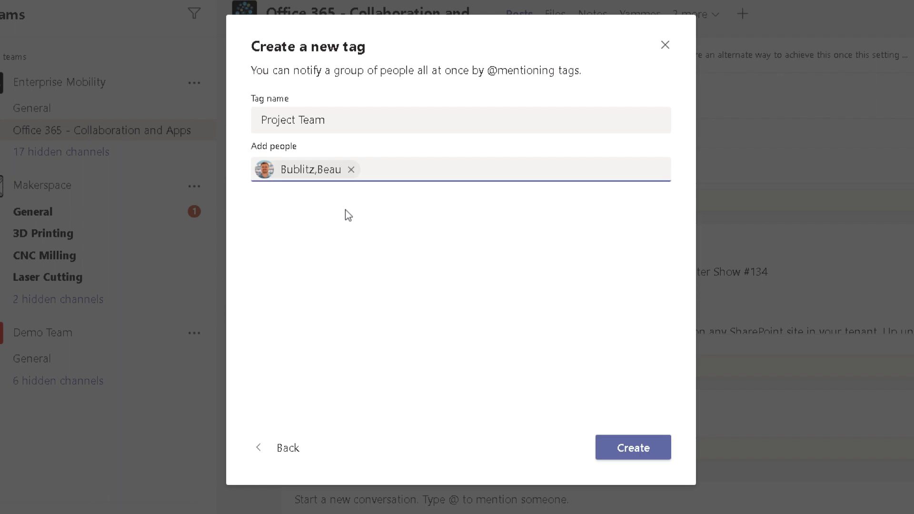
text(boss)
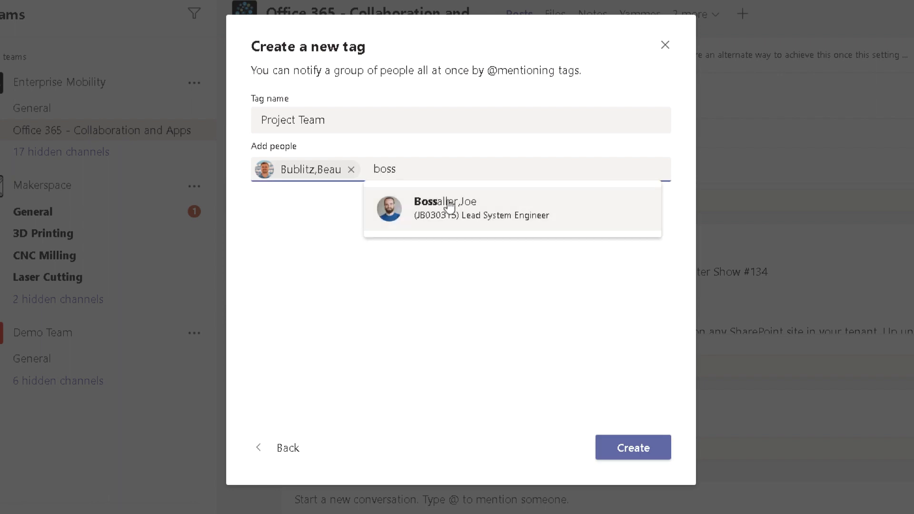
click(443, 208)
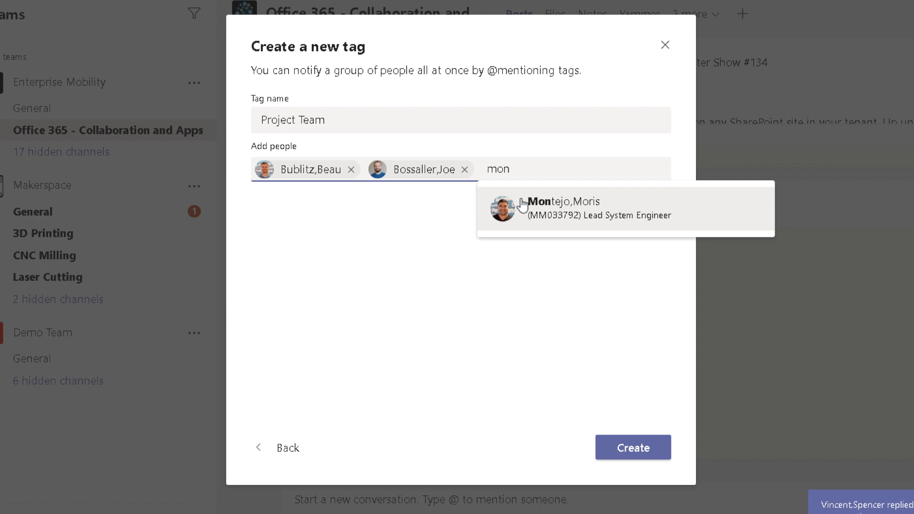
click(633, 447)
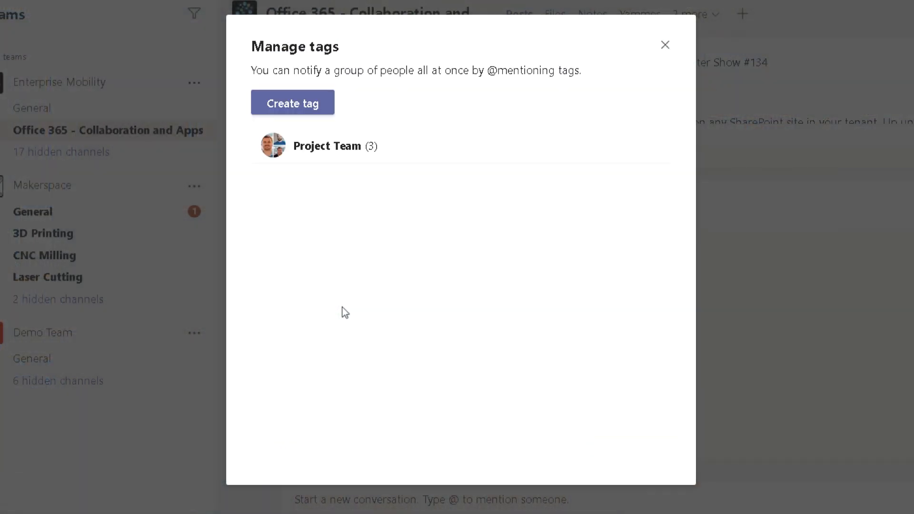
mouse_move(665, 45)
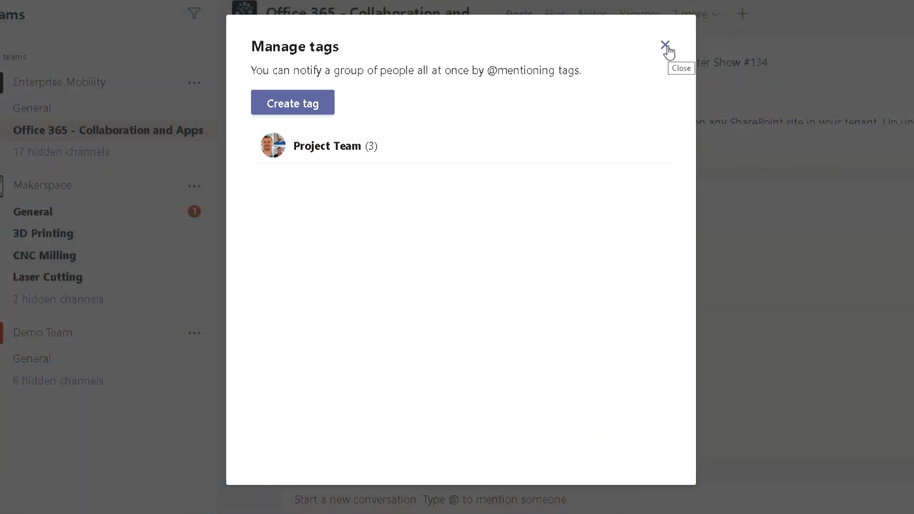
click(665, 47)
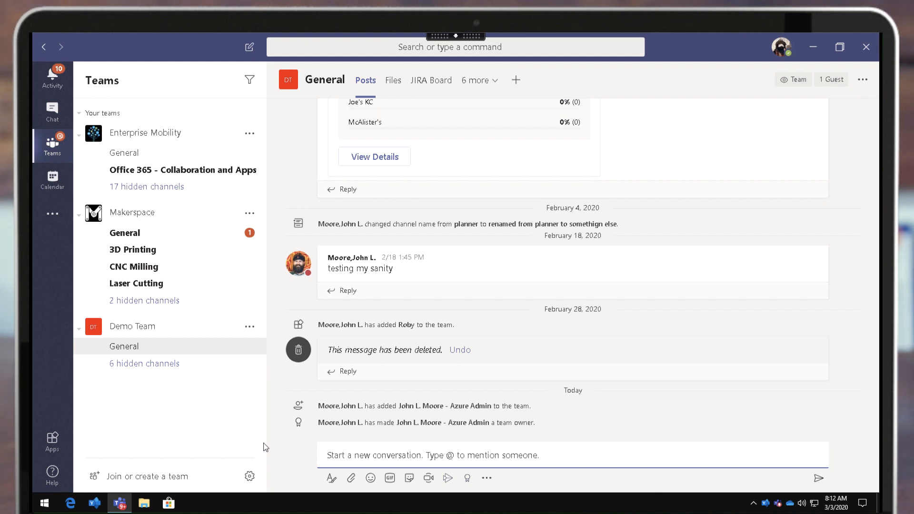
text(@proj)
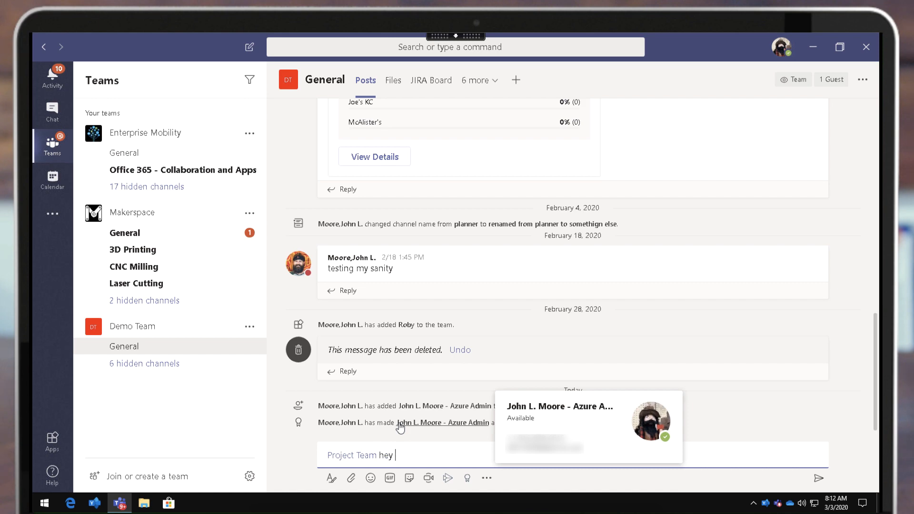
text(guys, just tes)
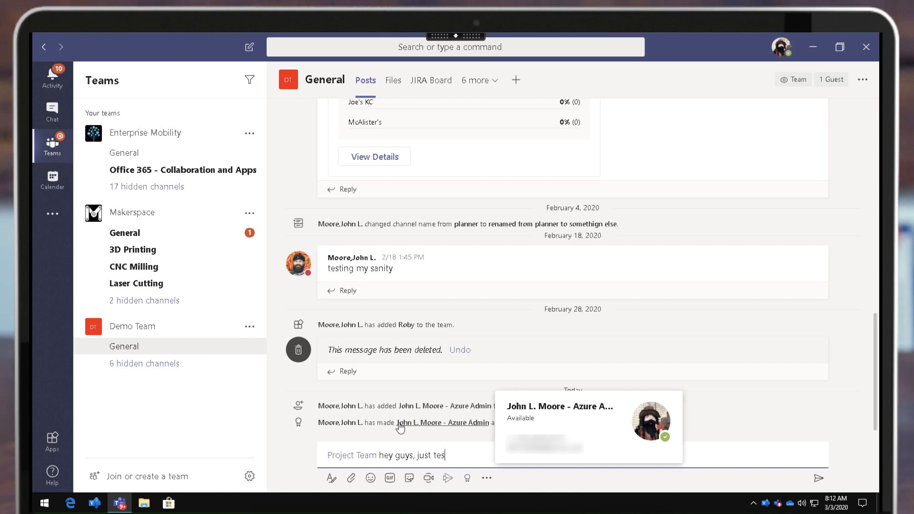
key(enter)
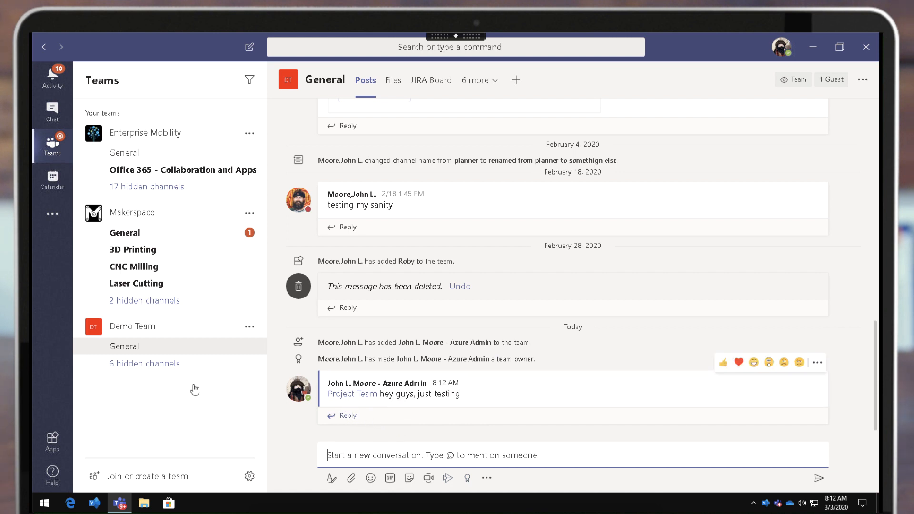
mouse_move(265, 506)
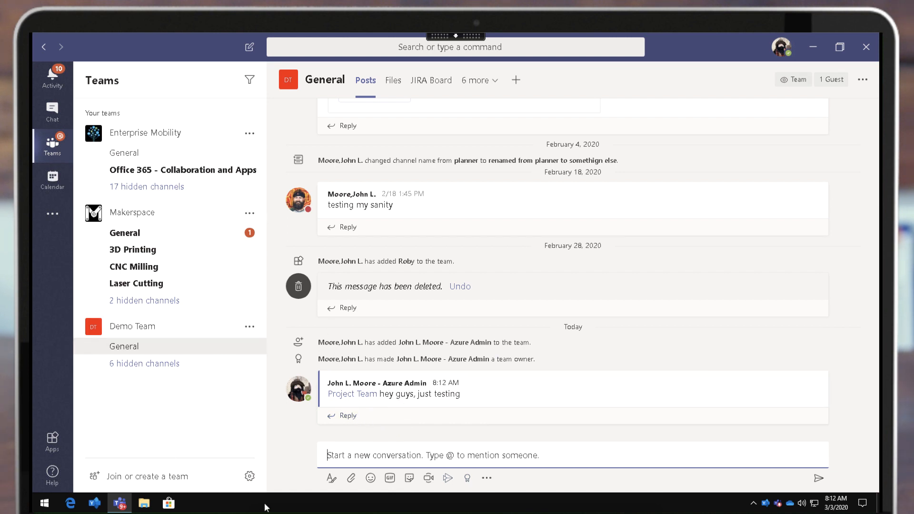